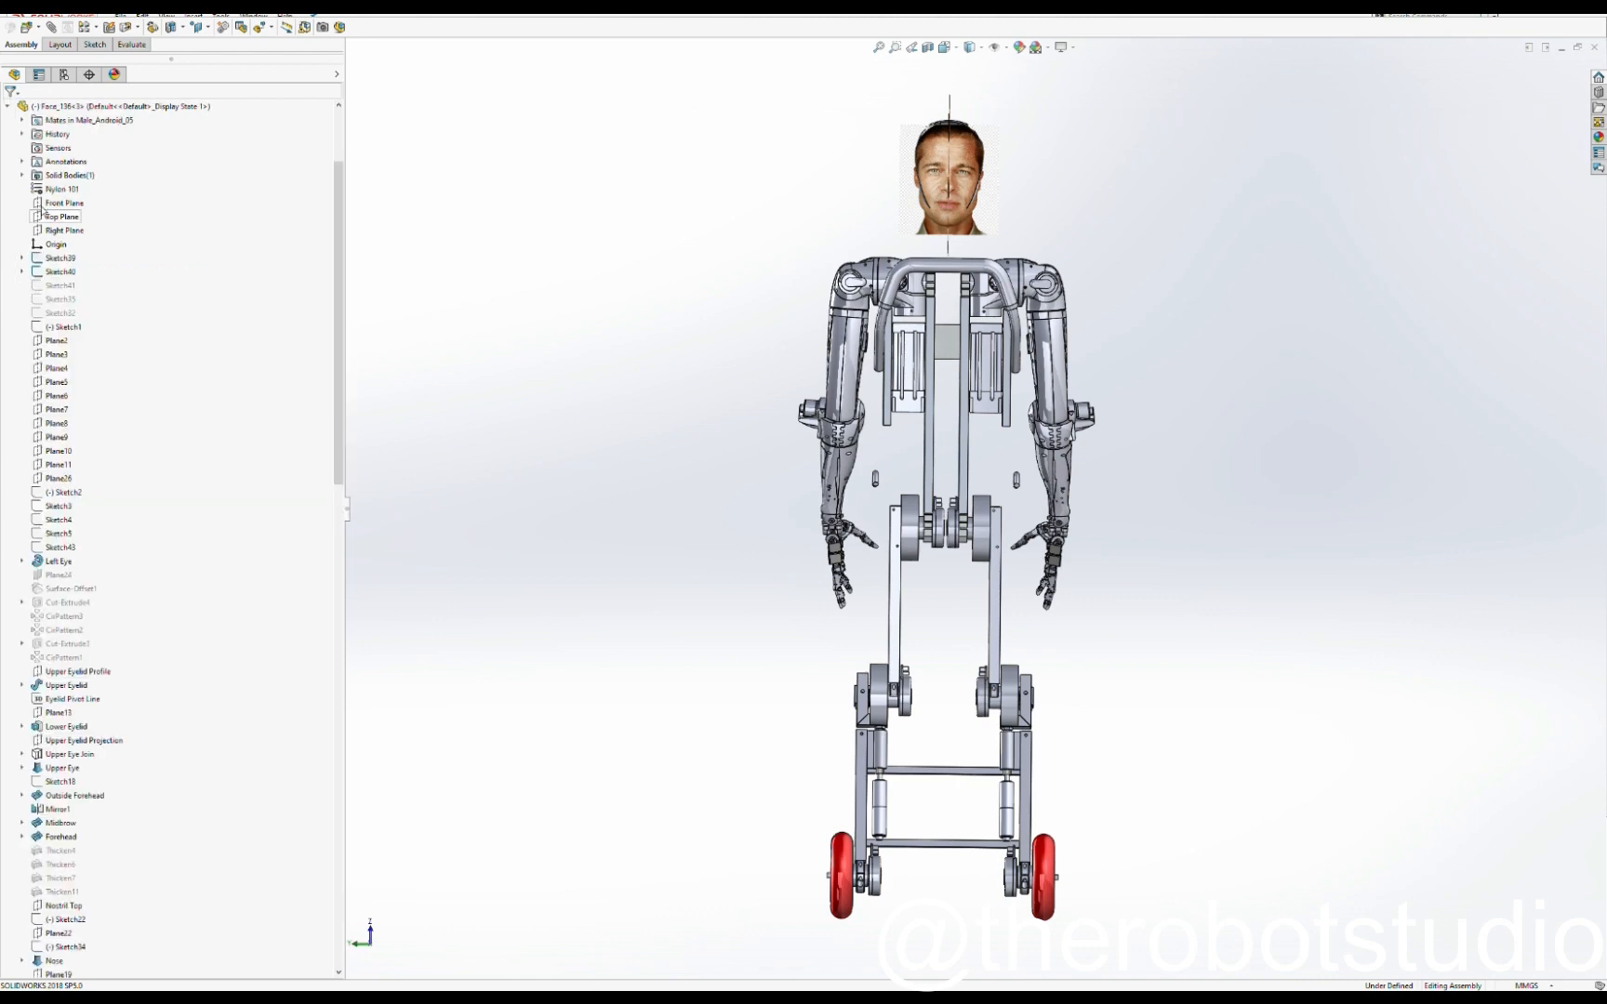
# - Switch to a side view showing the curved face shell profile over the face reference
pyautogui.click(59, 258)
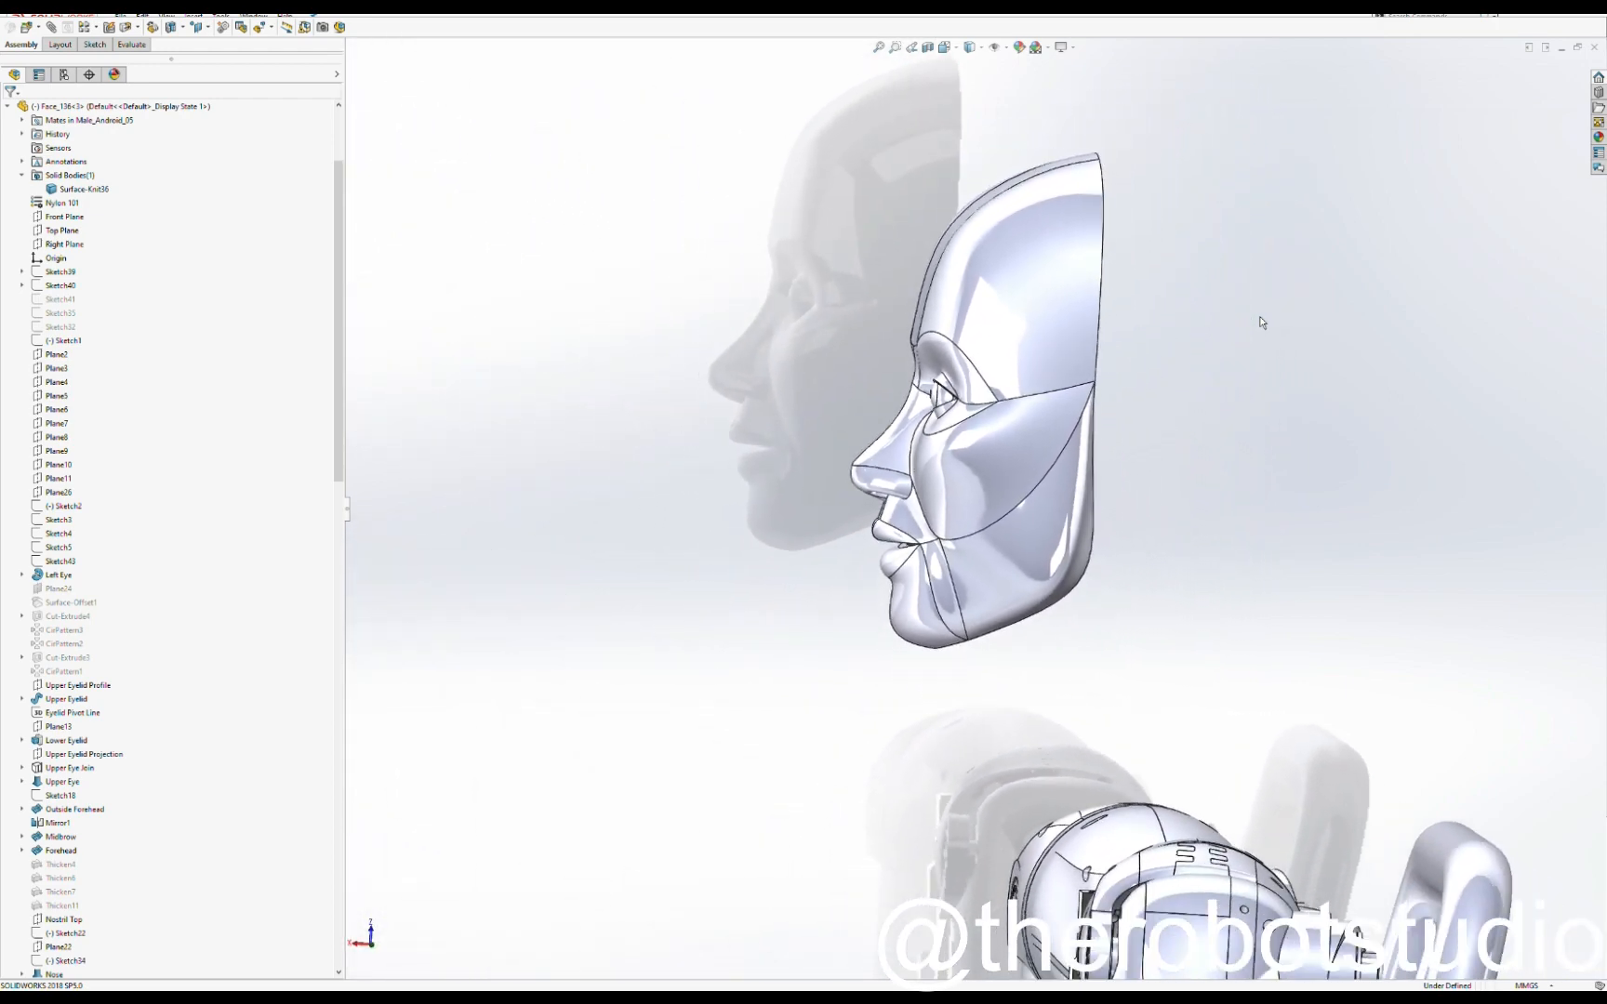
# - Zoom out to show the face shell floating above the robot's torso and shoulders
pyautogui.scroll(-3)
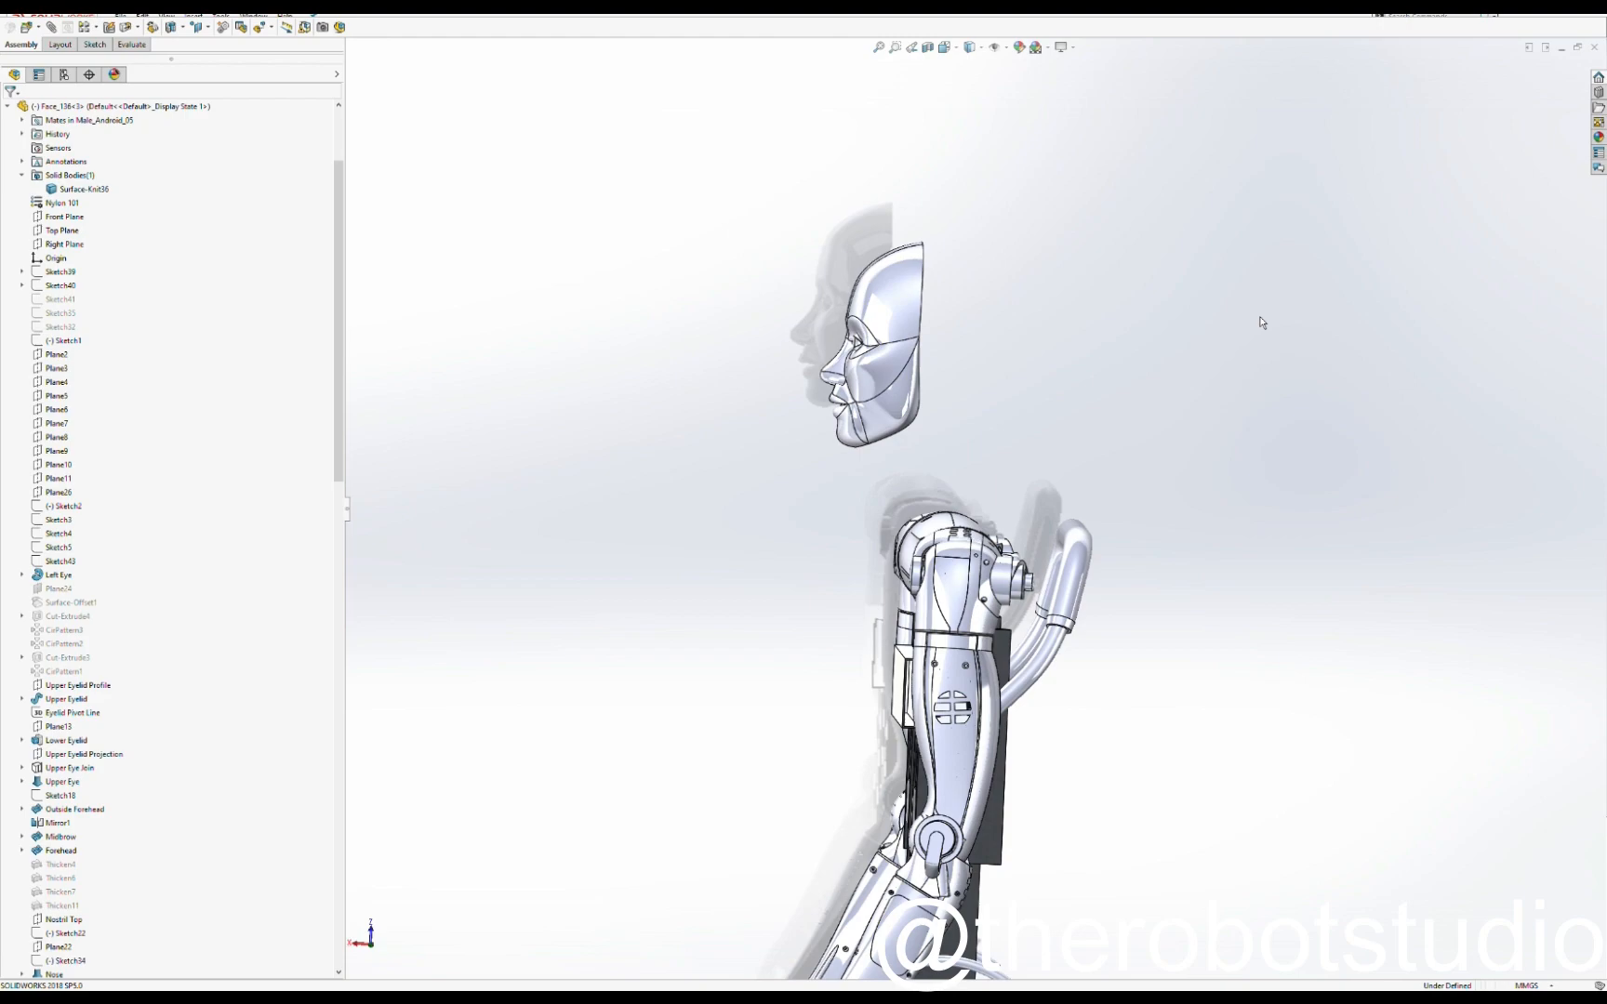